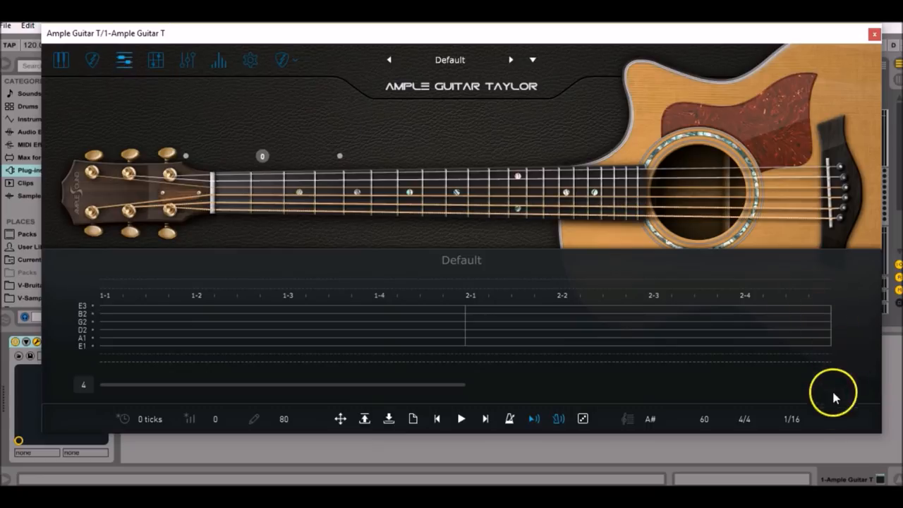
Step: Choose a 1/16 grid and keep the riff in 4/4 time at tempo 90
left_click(792, 419)
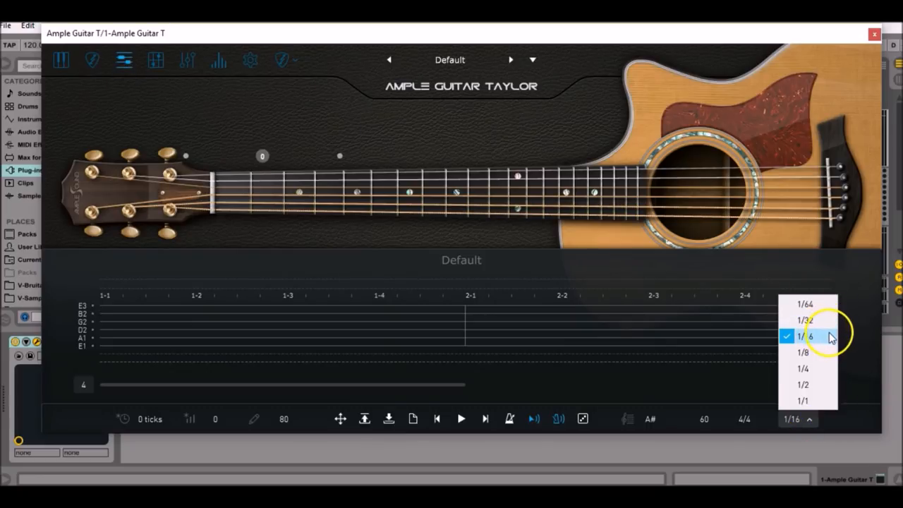
left_click(746, 419)
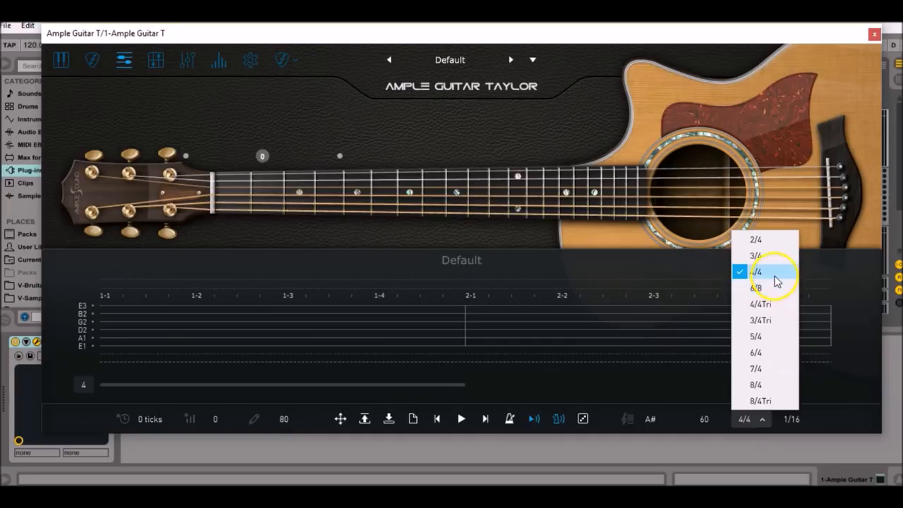
left_click(755, 271)
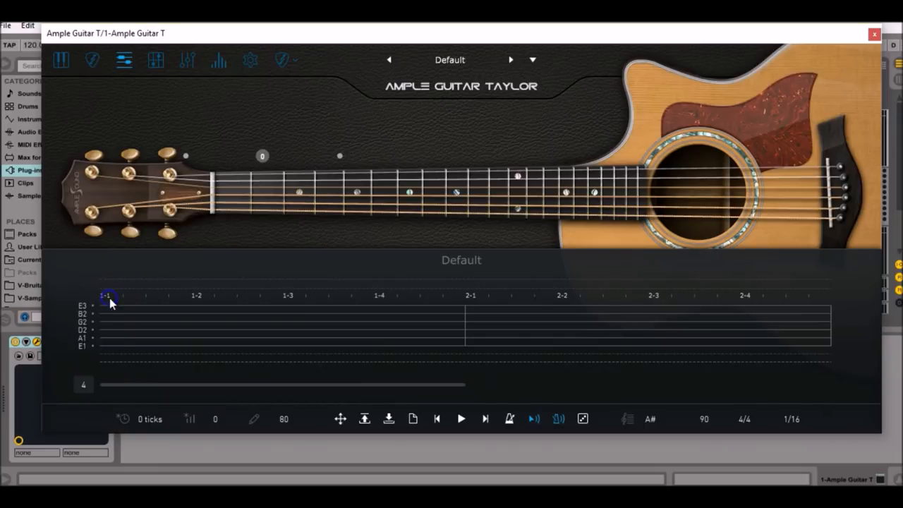
Step: Place a B chord filling bar 1 and make it minor
left_click(110, 297)
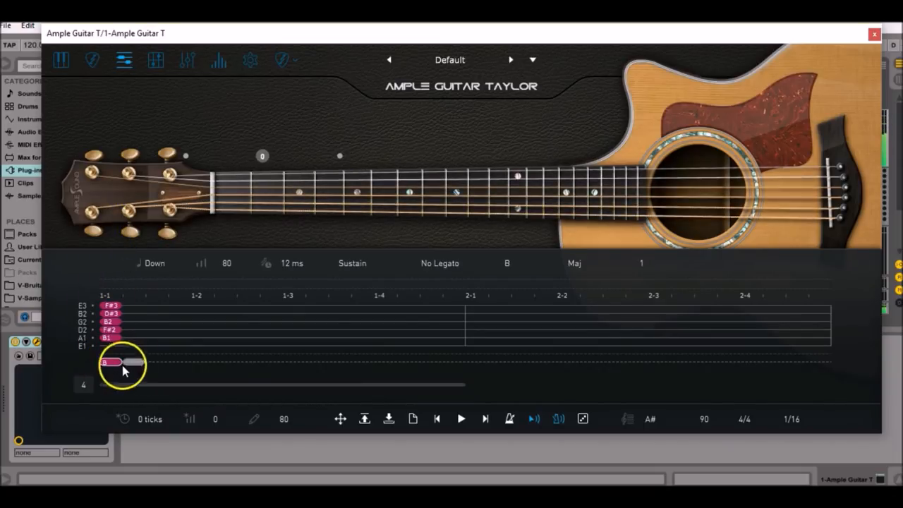
left_click_drag(141, 361, 416, 362)
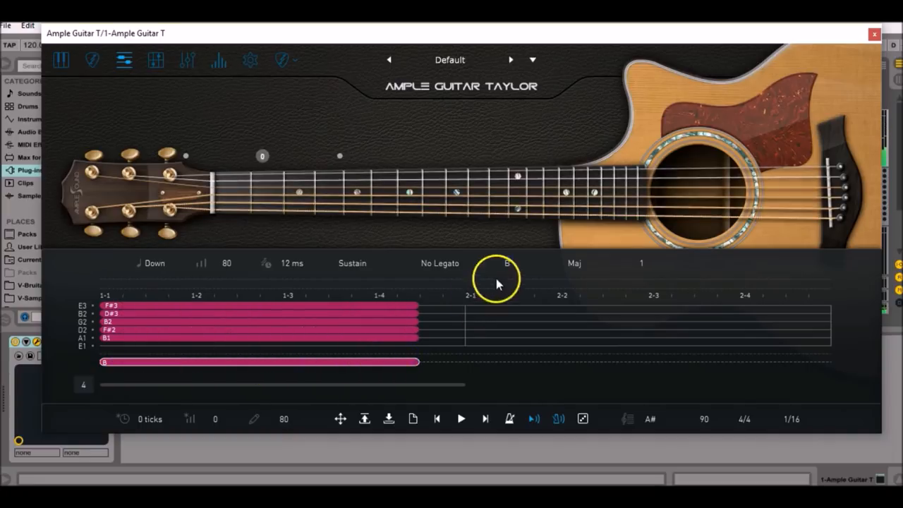
left_click(575, 264)
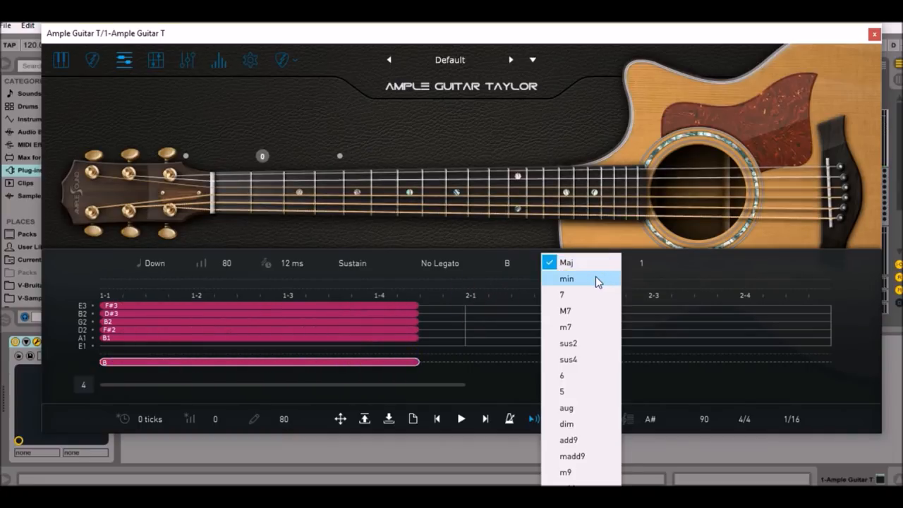
left_click(568, 278)
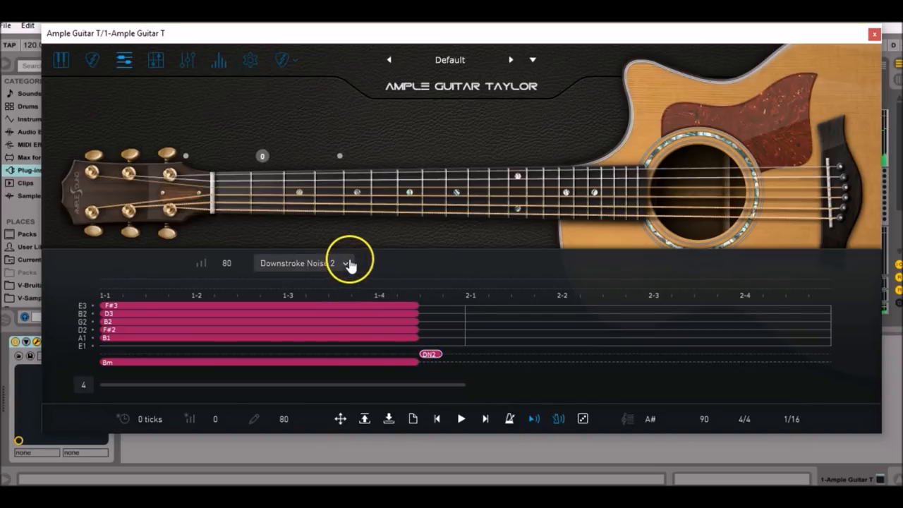
Step: Add a silent stroke after the chord and set its noise to Upstroke Noise 1
left_click(345, 264)
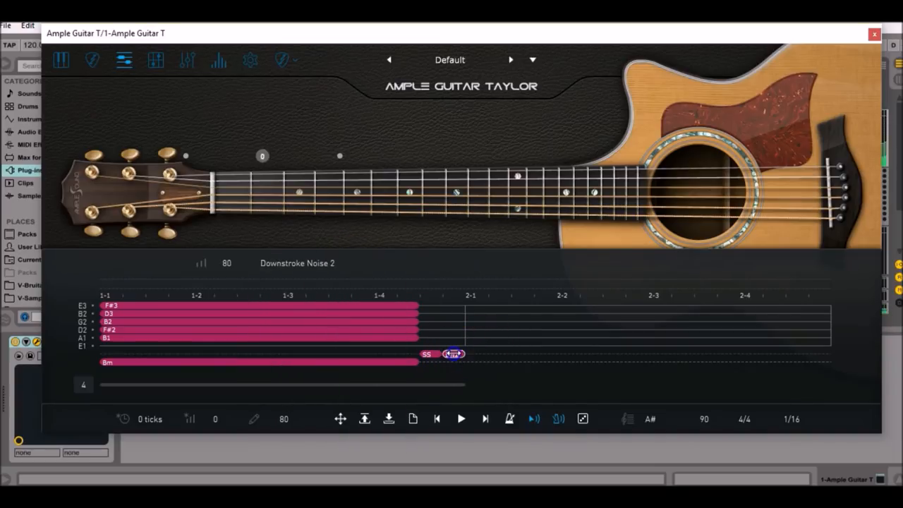
left_click(303, 264)
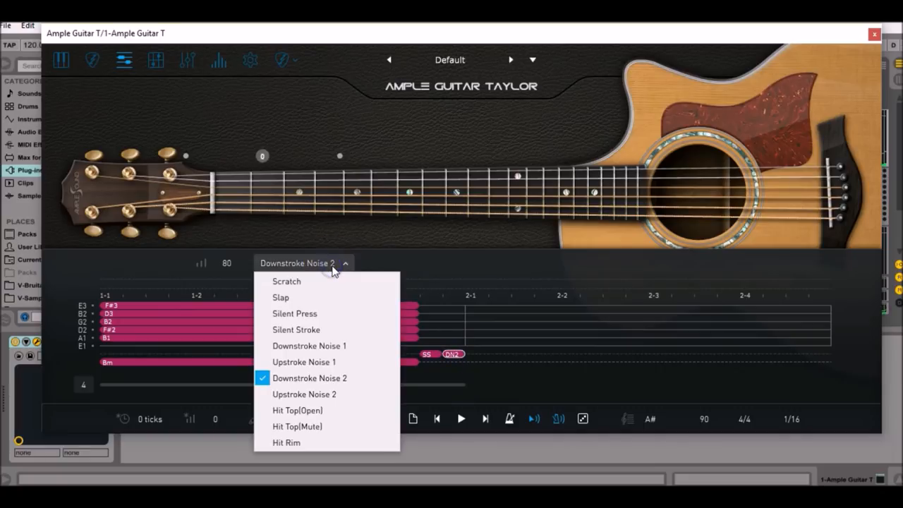
mouse_move(364, 361)
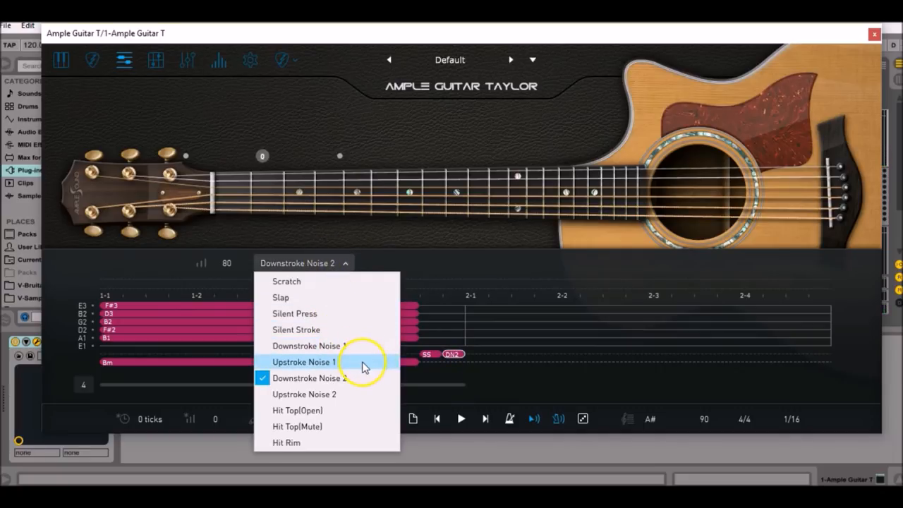
left_click(305, 361)
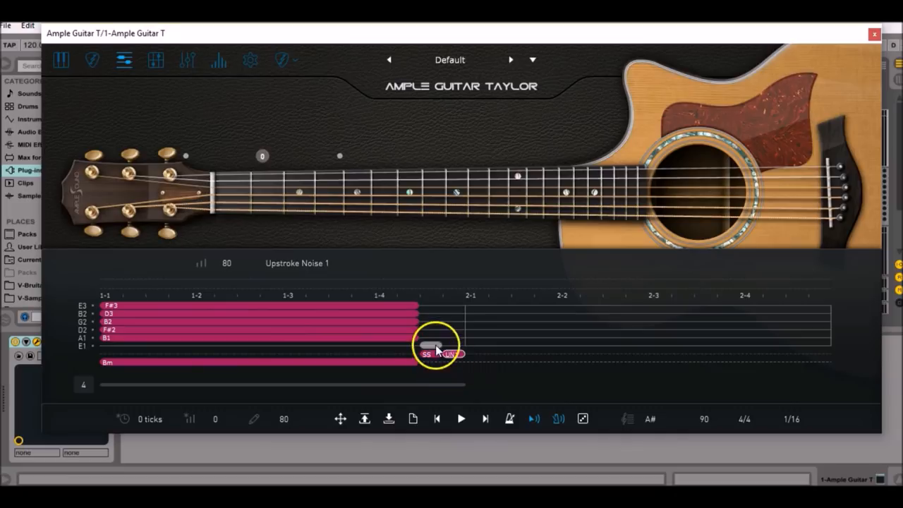
Step: Copy the first measure into bar 2
right_click(437, 350)
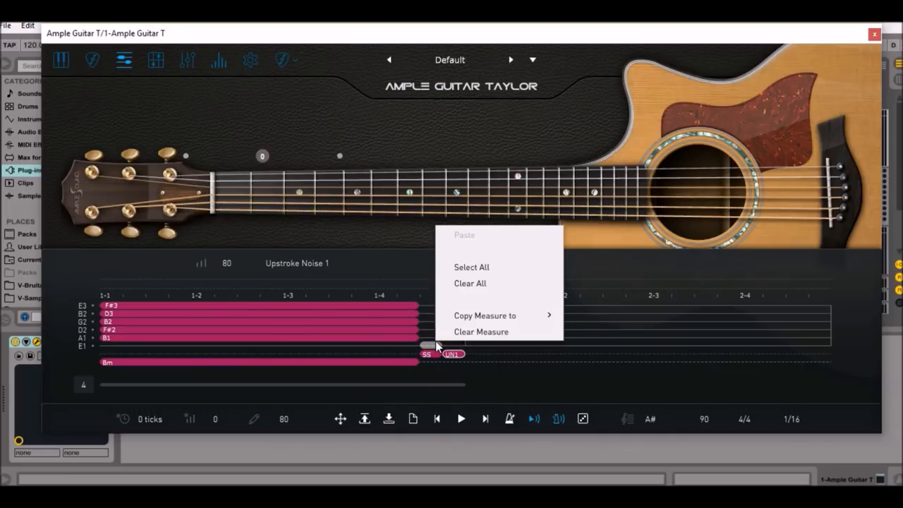
mouse_move(485, 316)
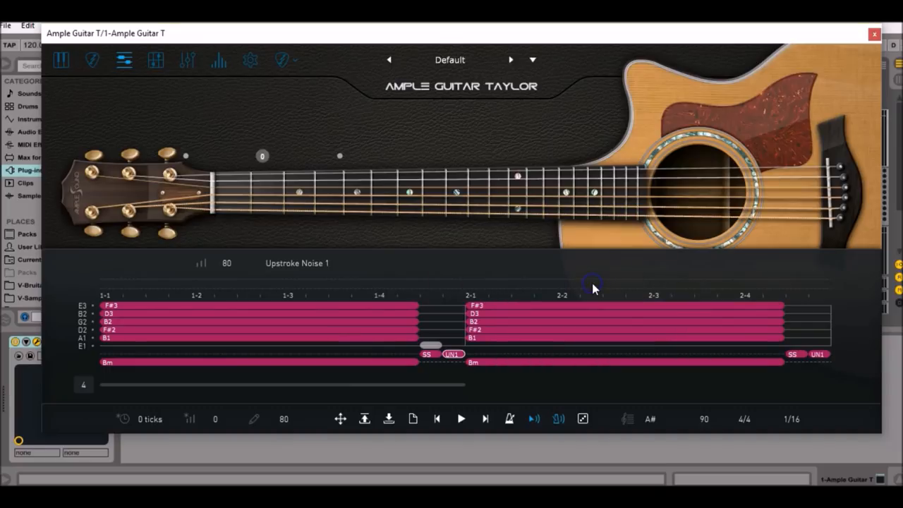
right_click(593, 285)
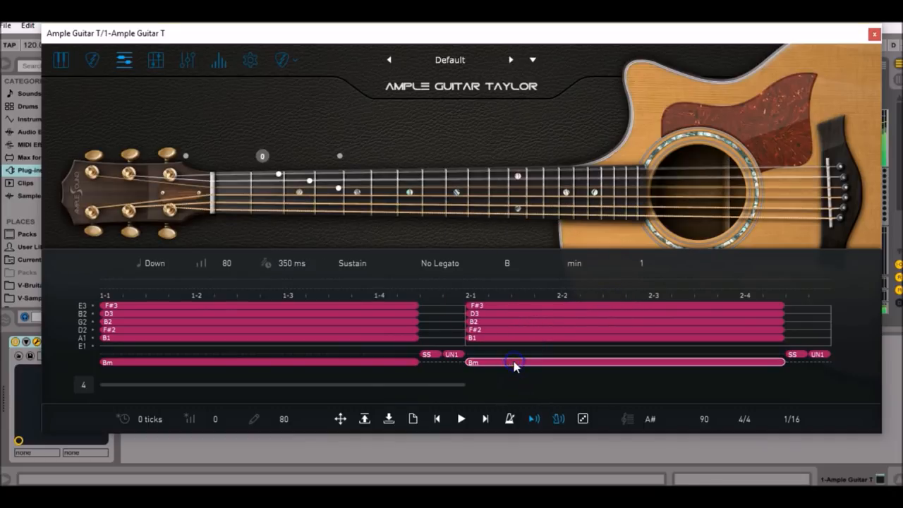
Step: Change the copied chord in bar 2 to root G with its quality set
left_click(507, 264)
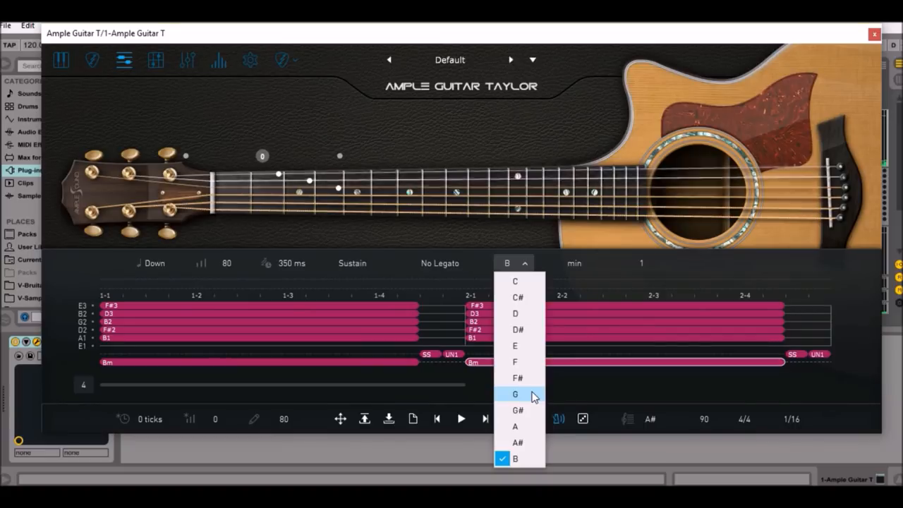
left_click(515, 393)
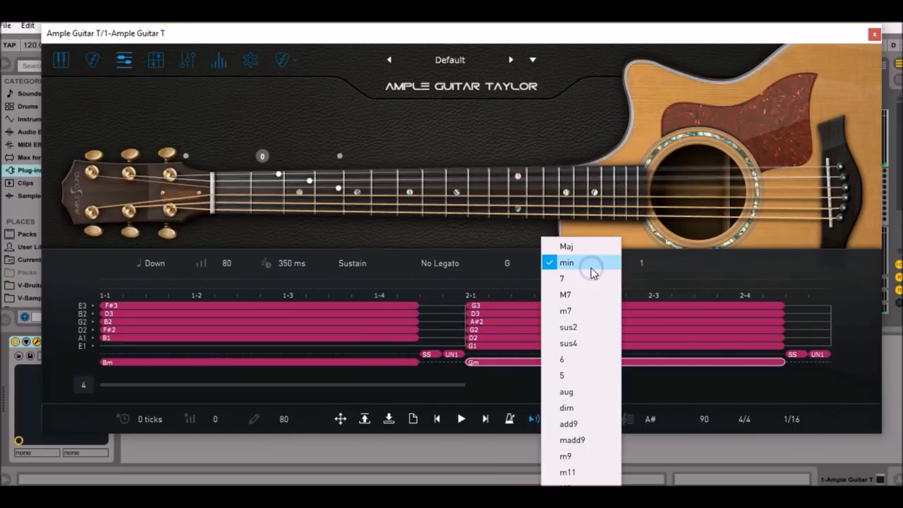
left_click(566, 246)
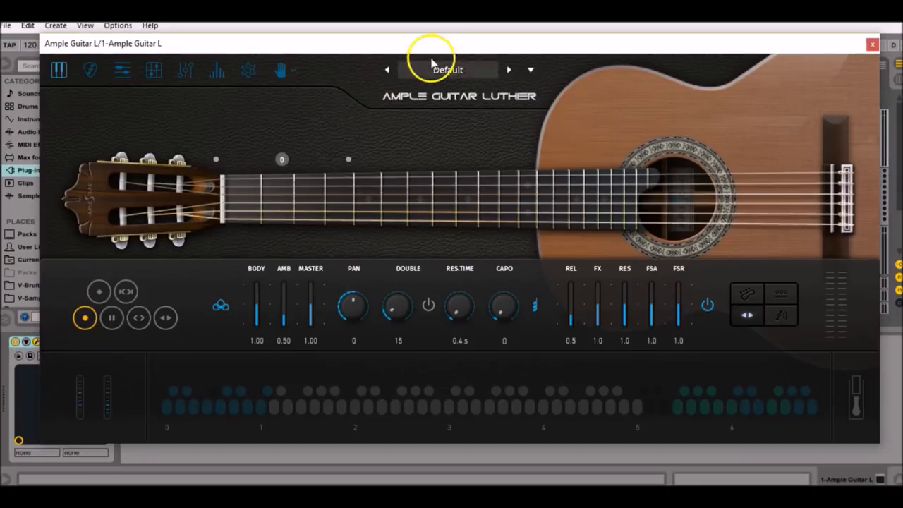
Step: Switch the nylon guitar from the Finger Library to the Pick Library
left_click(280, 70)
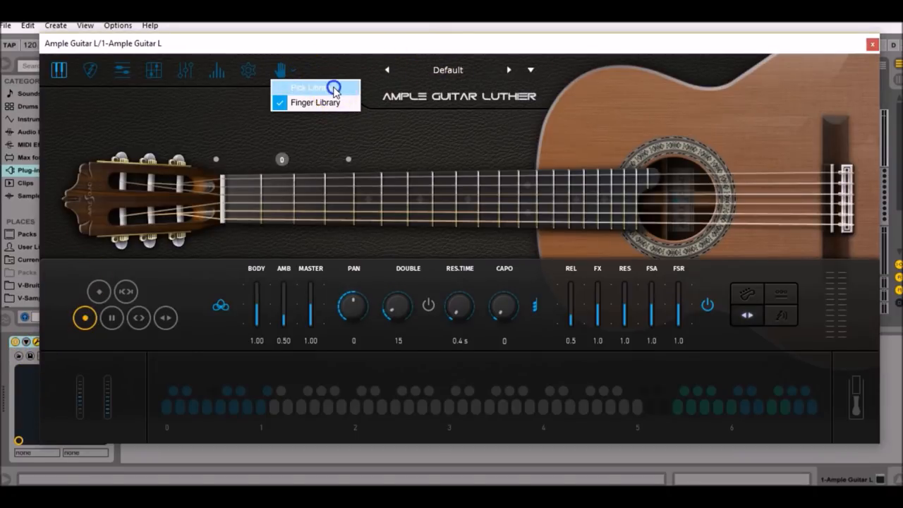
left_click(305, 88)
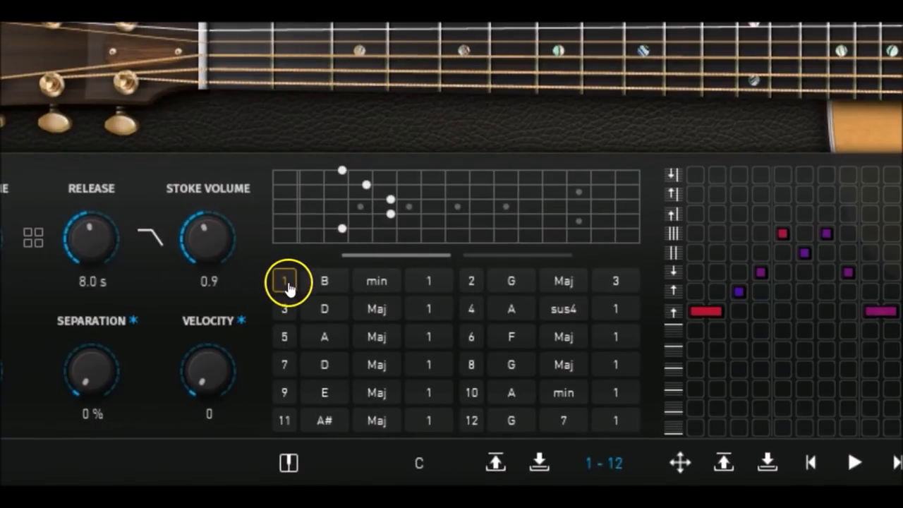
mouse_move(406, 289)
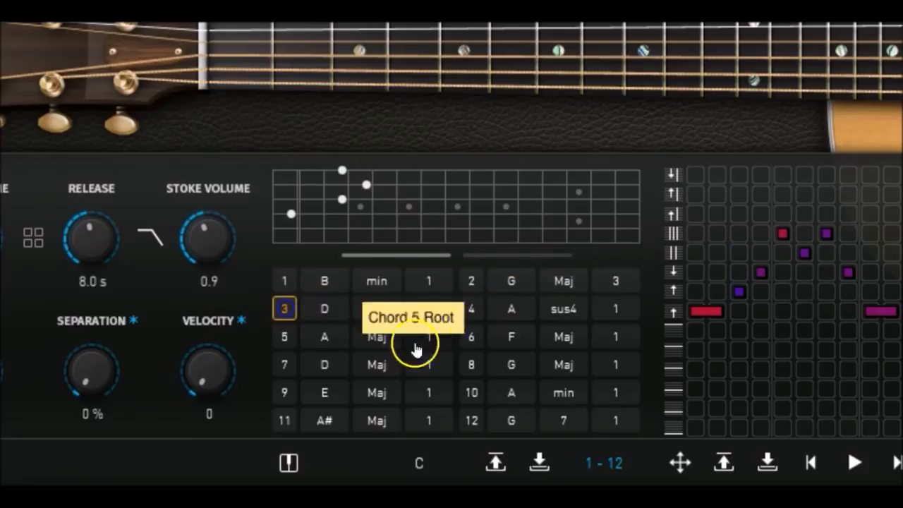
Step: Set chord slot 4 to a C user chord in the Strummer chord table
left_click(471, 308)
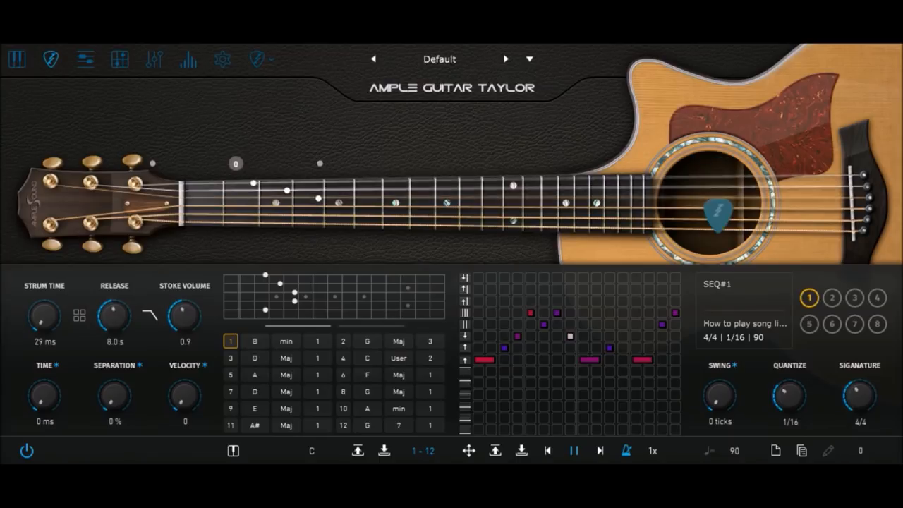
Step: Trigger the G Maj chord in slot 2 to hear the strum pattern on it
left_click(343, 340)
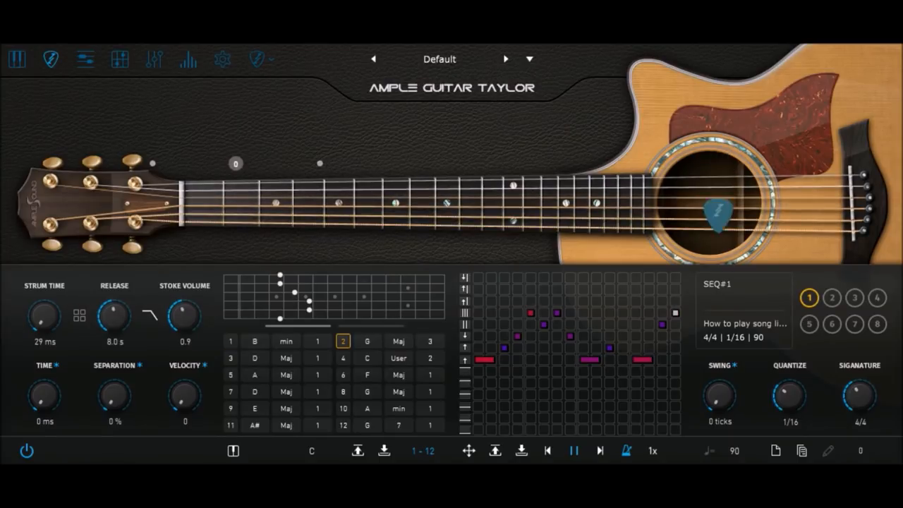
left_click(230, 358)
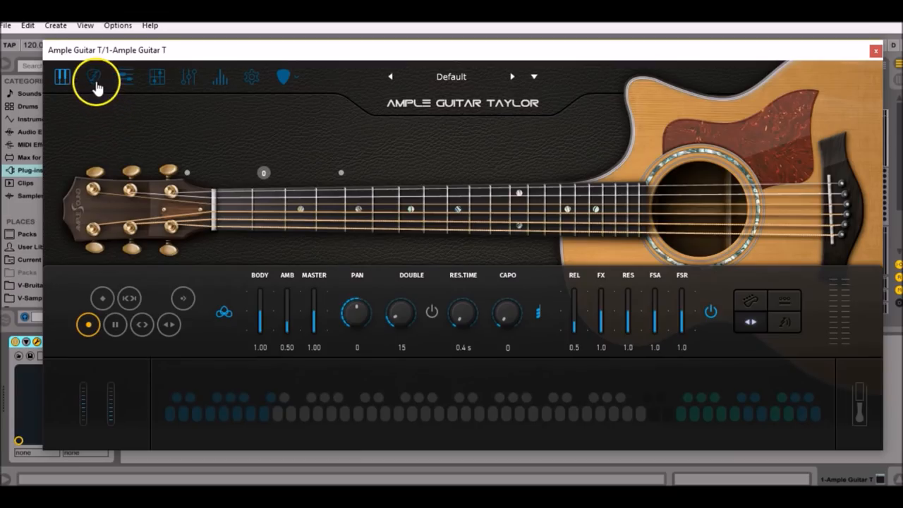
Step: On the Strummer page, play the second strum sequence on the G and D chords (slots 2 and 3)
left_click(93, 77)
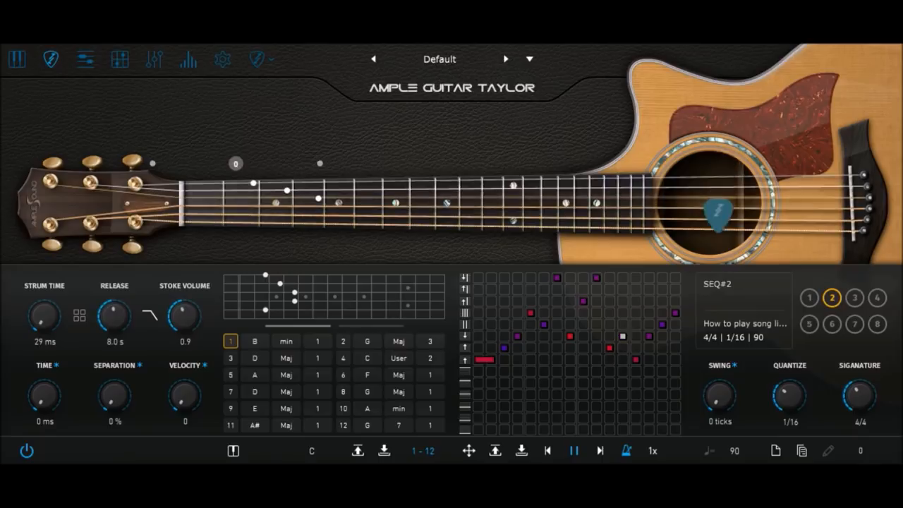
left_click(345, 342)
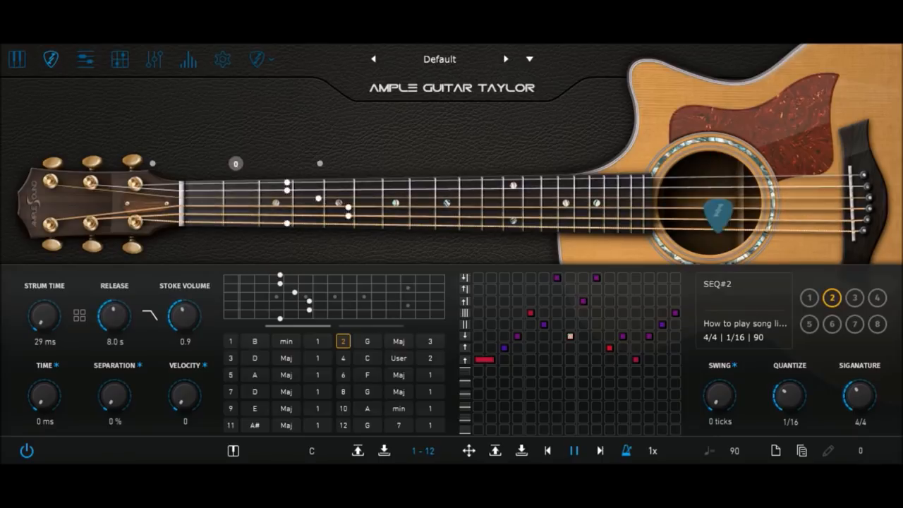
left_click(230, 358)
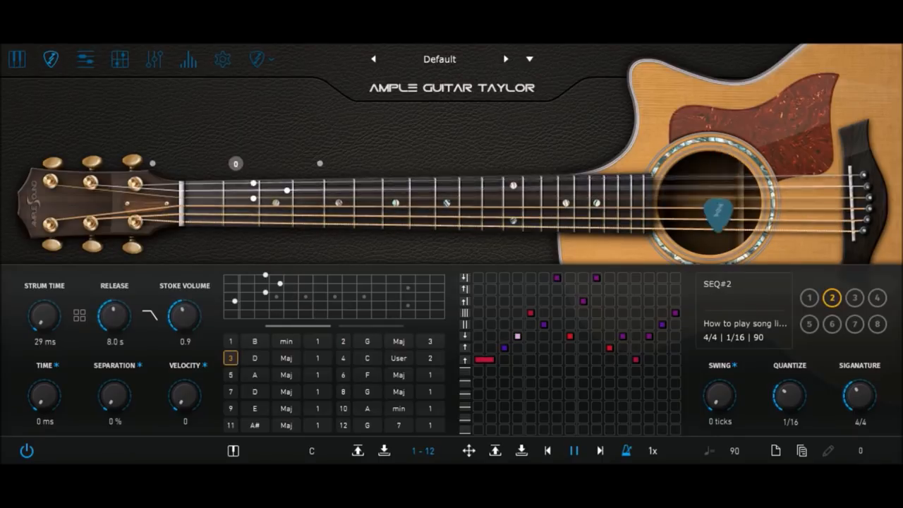